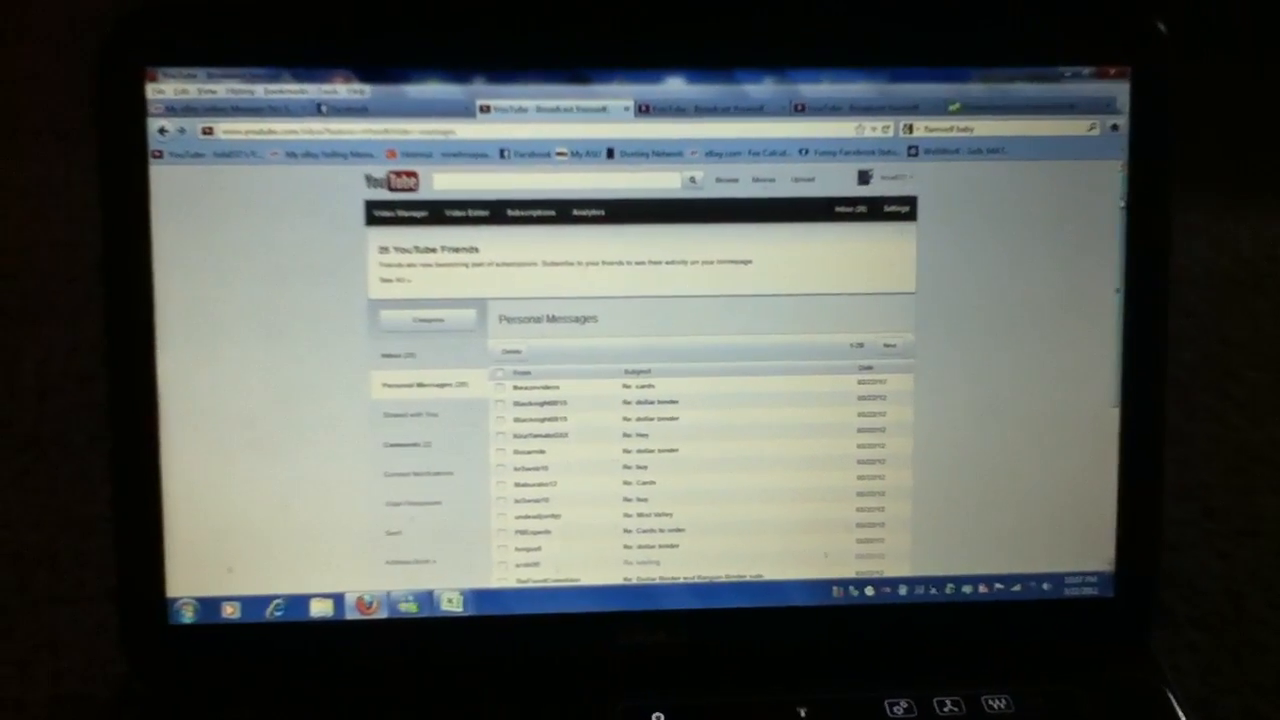
scroll("down", 3)
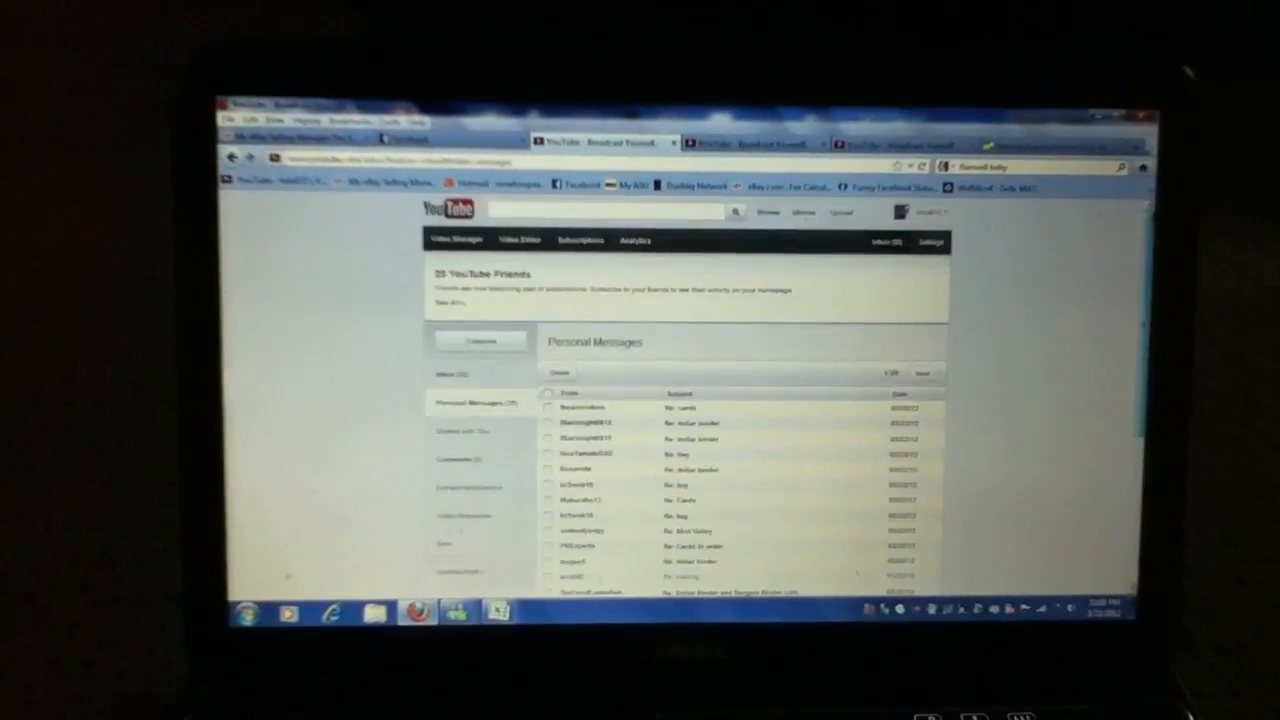
scroll("down", 3)
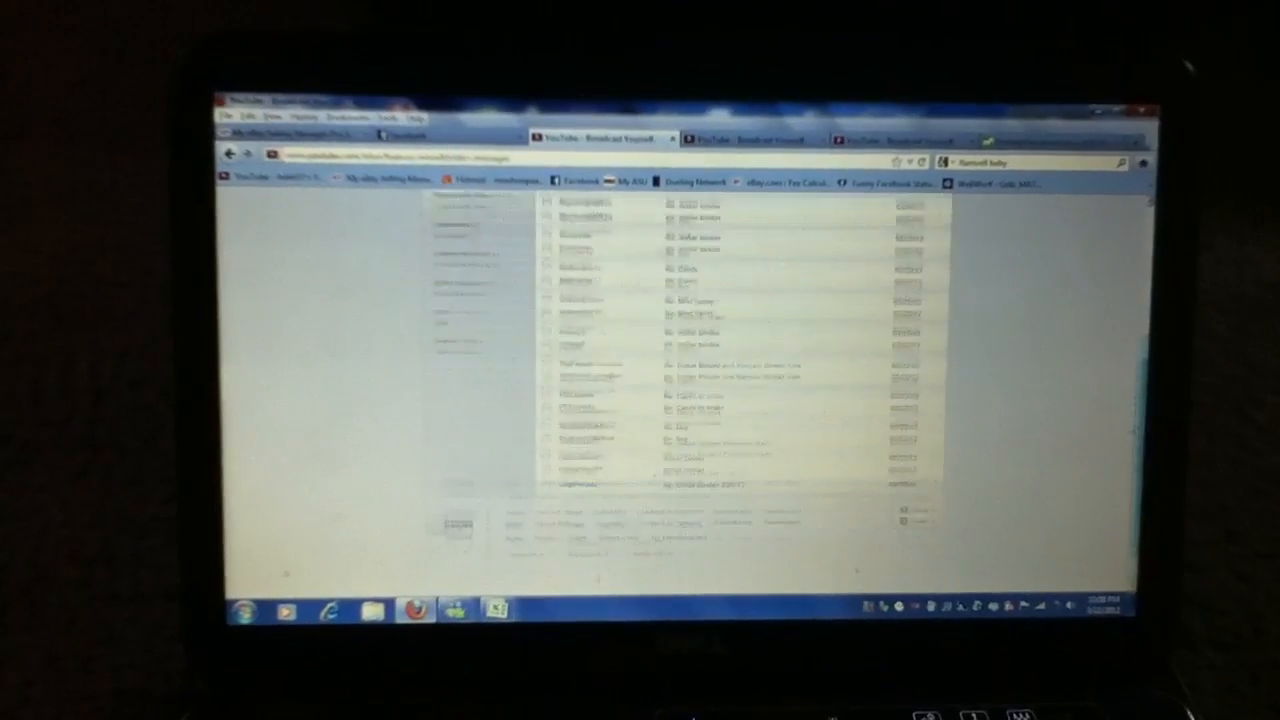